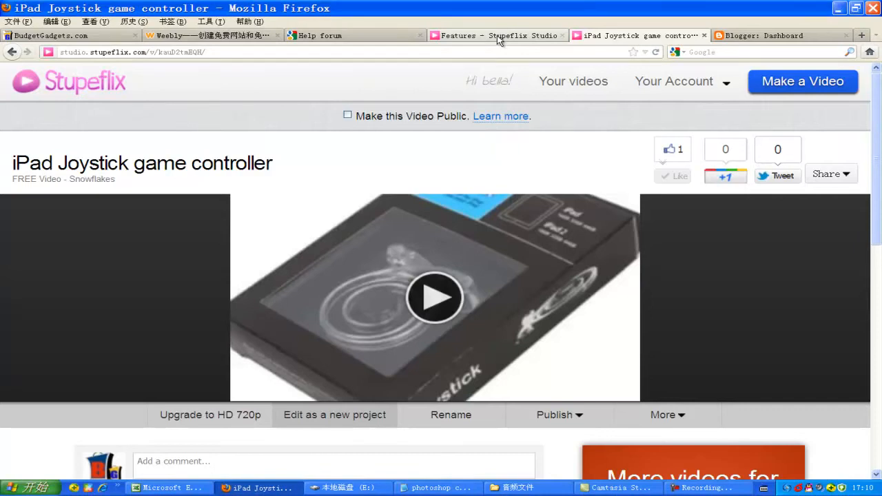
- View the Stupeflix Studio features page
{"action": "left_click", "coordinate": [497, 36]}
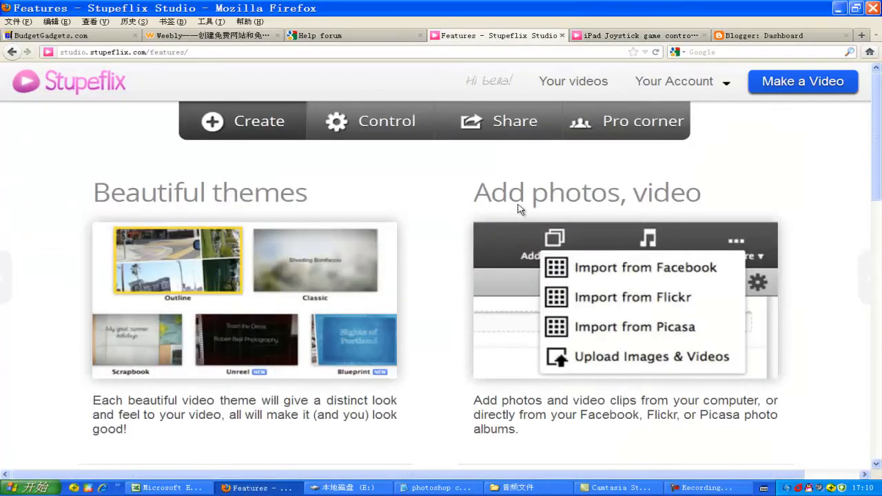
{"action": "mouse_move", "coordinate": [212, 121]}
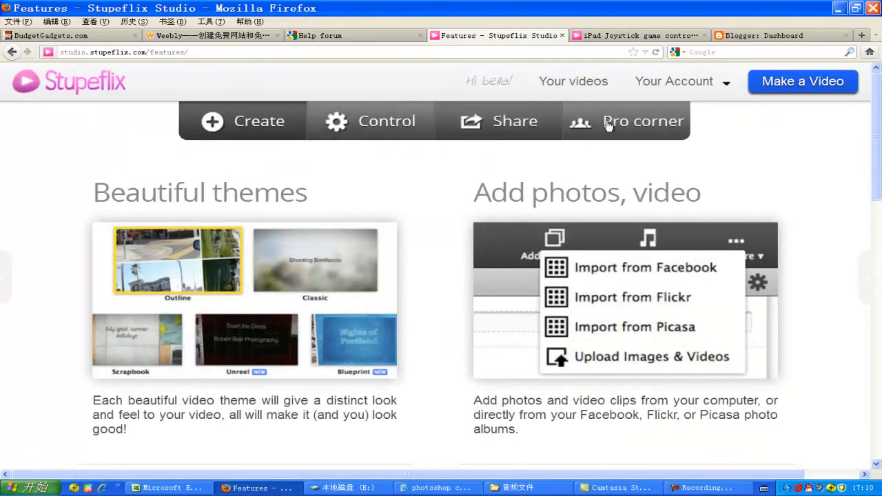
{"action": "mouse_move", "coordinate": [476, 199]}
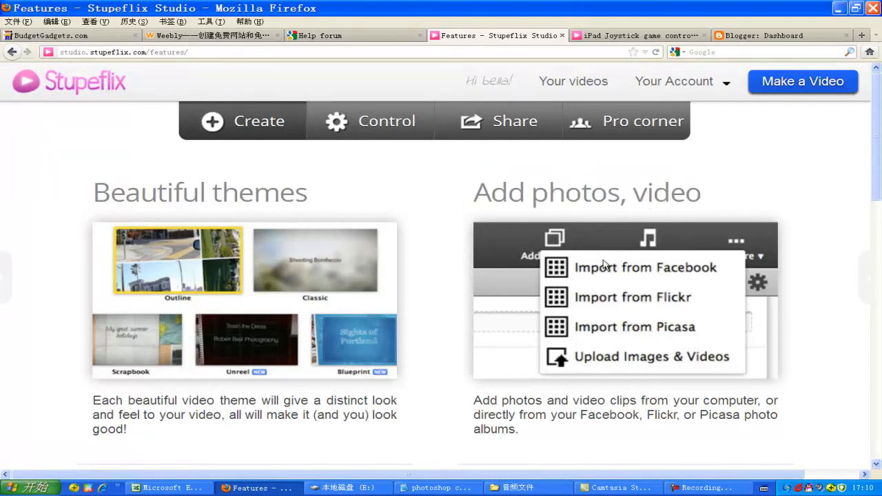
{"action": "mouse_move", "coordinate": [612, 335]}
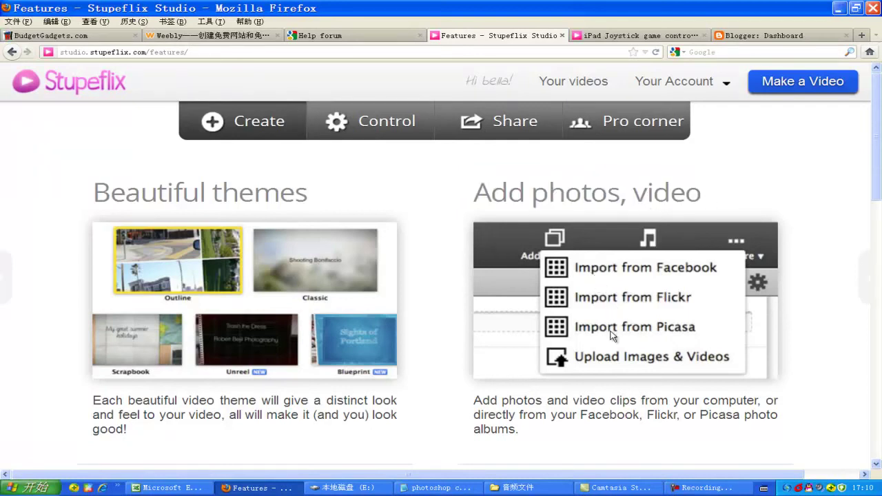
{"action": "mouse_move", "coordinate": [653, 444]}
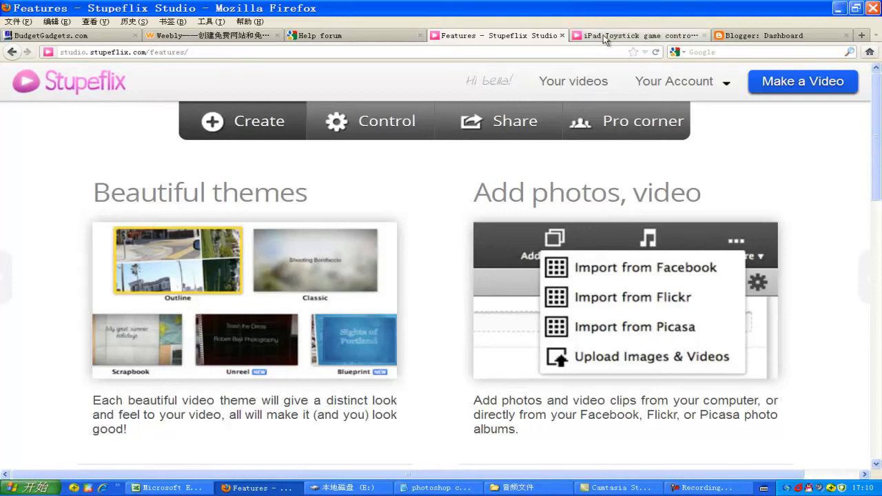
- Generate the iPad Joystick video's embed code with Autoplay enabled, then go to the Blogger dashboard
{"action": "left_click", "coordinate": [637, 36]}
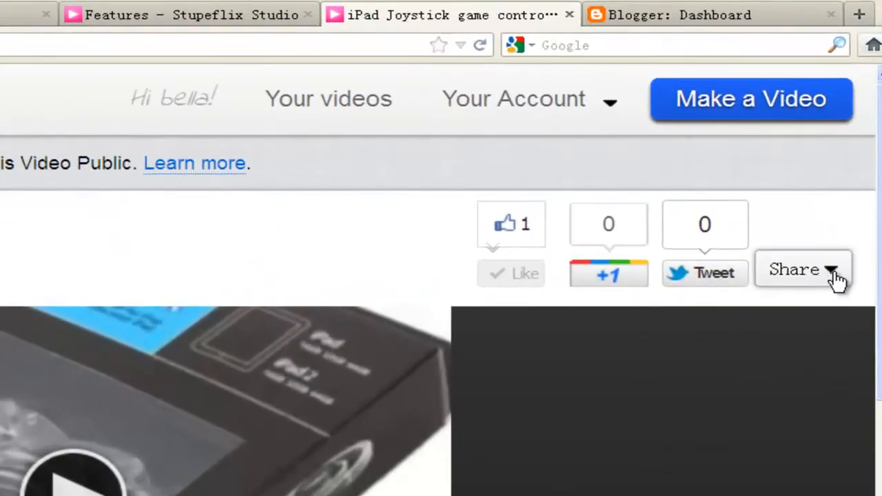
{"action": "left_click", "coordinate": [803, 270]}
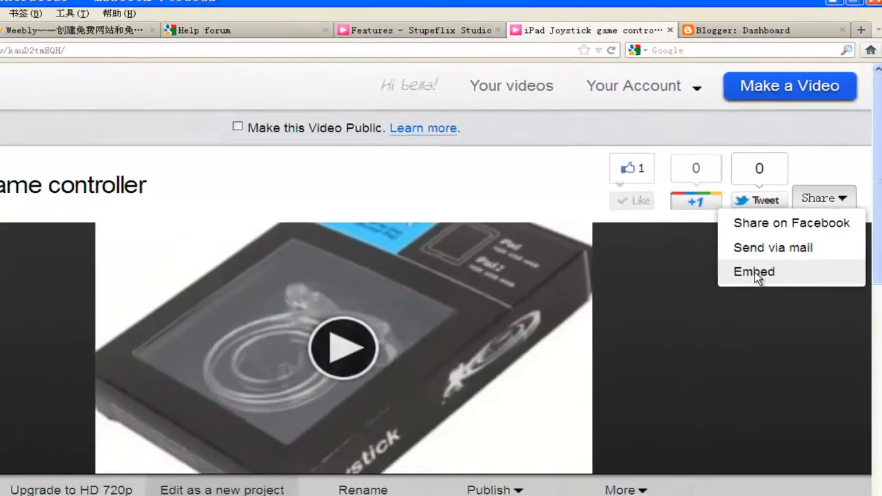
{"action": "left_click", "coordinate": [752, 271]}
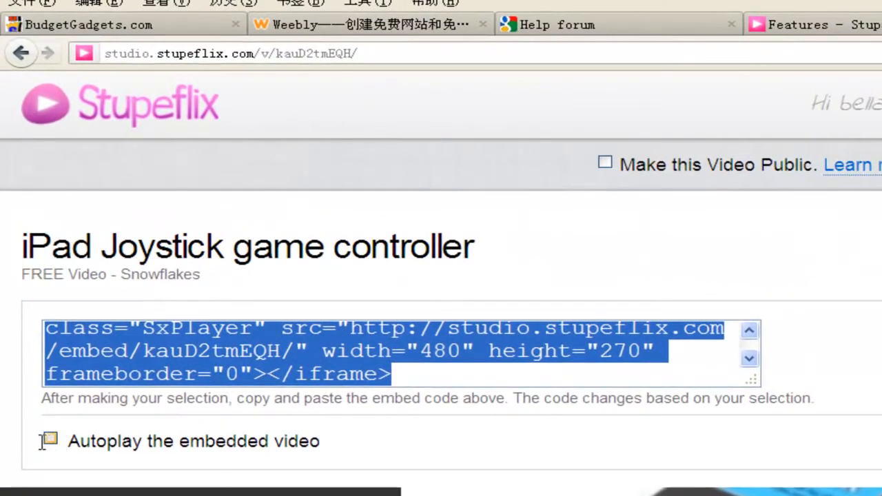
{"action": "left_click", "coordinate": [50, 454]}
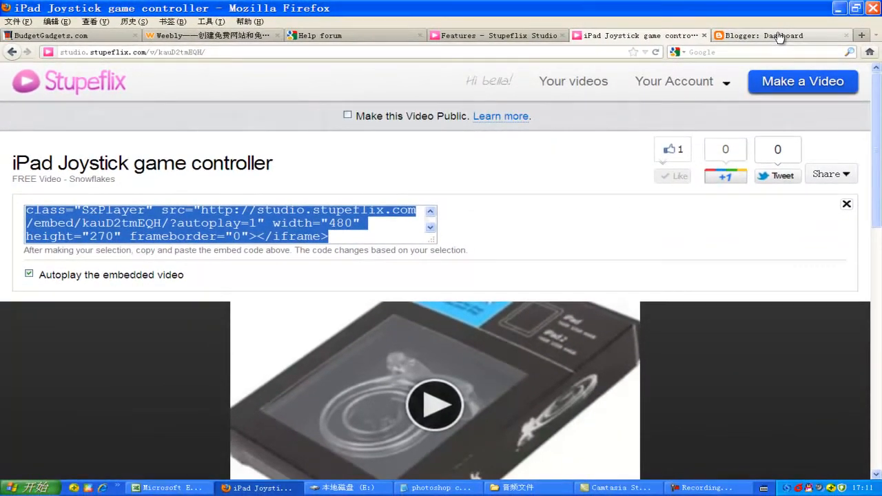
{"action": "left_click", "coordinate": [778, 35]}
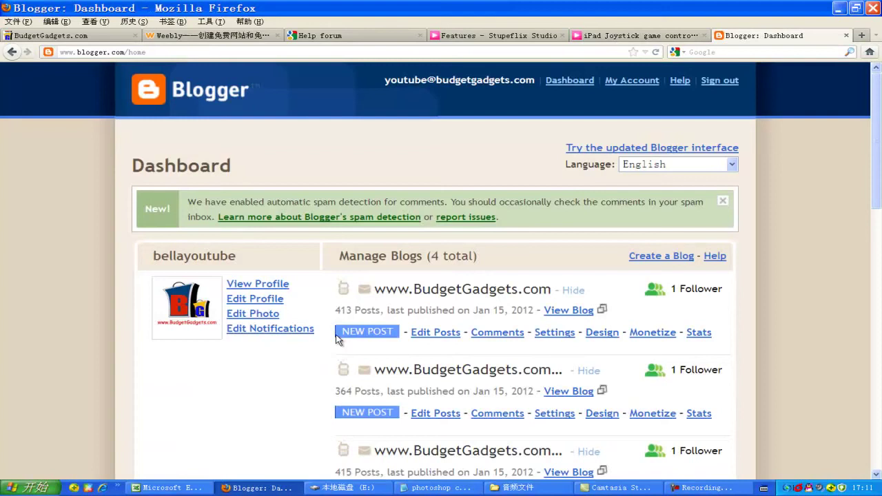
{"action": "left_click", "coordinate": [366, 331]}
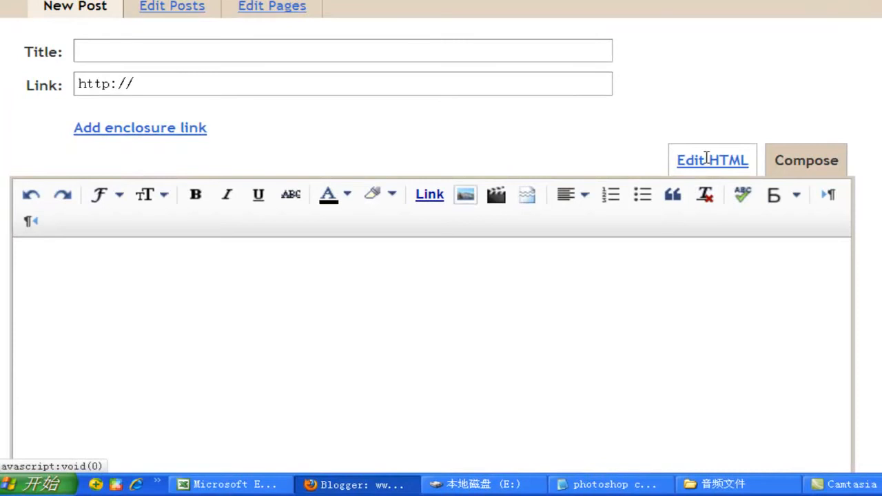
{"action": "left_click", "coordinate": [711, 160]}
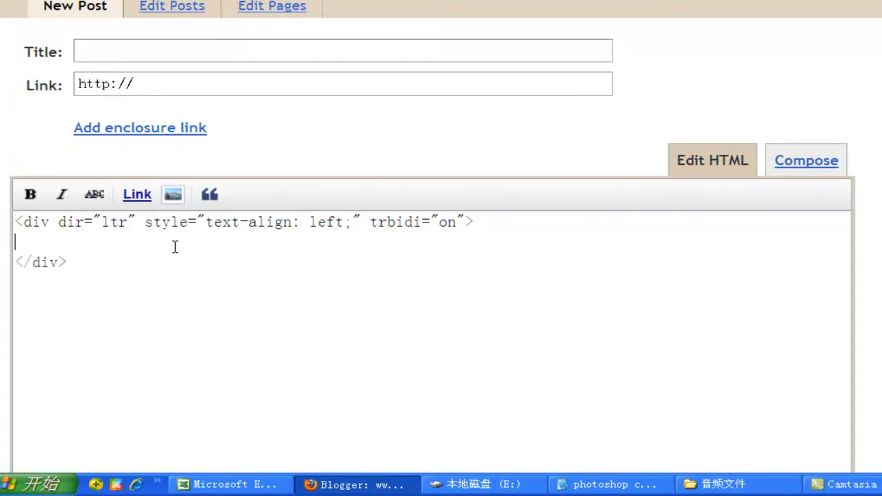
- Paste the Stupeflix Video Player iframe code into the post HTML and begin typing a title
{"action": "type", "text": "<iframe title=\"Stupeflix Video Player\" class=\"SxPlayer\" src=\"http://studio.stupeflix.com/embed/kauD2tmEQH/?autoplay=1\" width=\"480\" height=\"270\" frameborder=\"0\"></iframe>"}
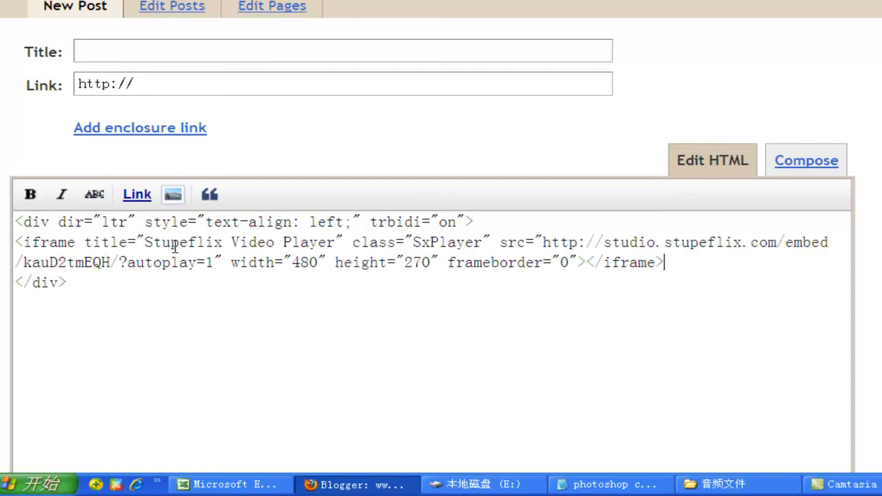
{"action": "mouse_move", "coordinate": [75, 221]}
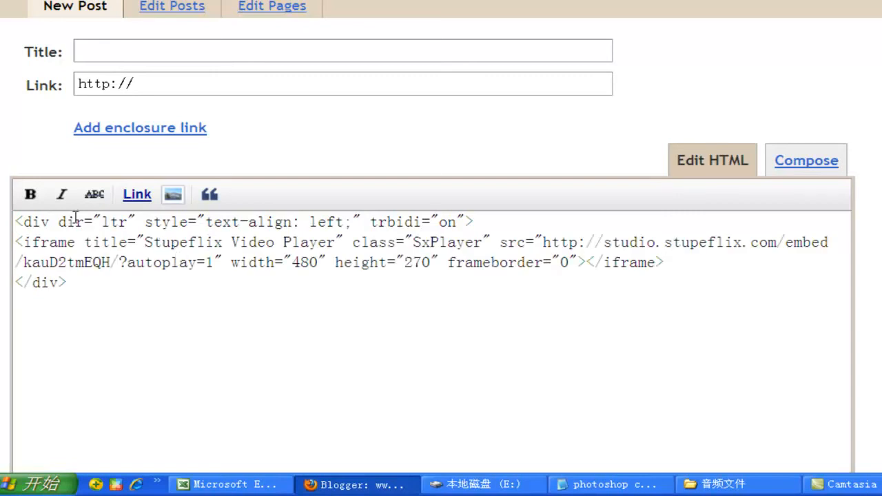
{"action": "double_click", "coordinate": [29, 220]}
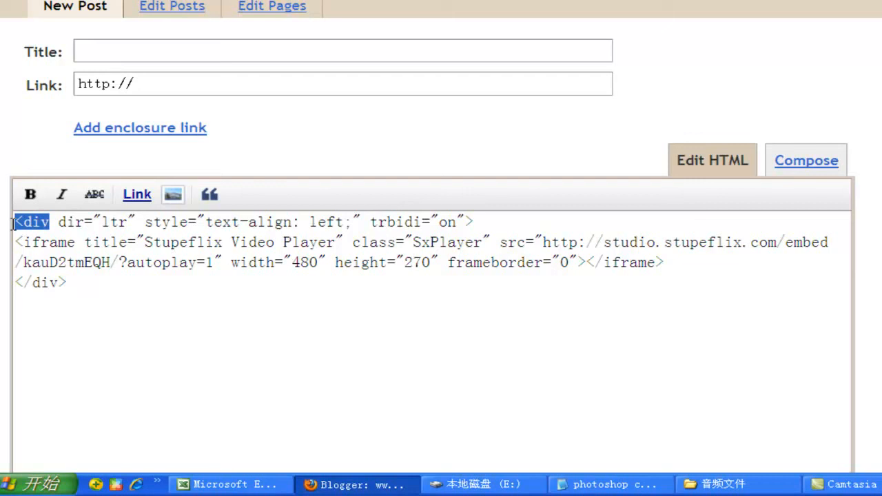
{"action": "left_click", "coordinate": [66, 281]}
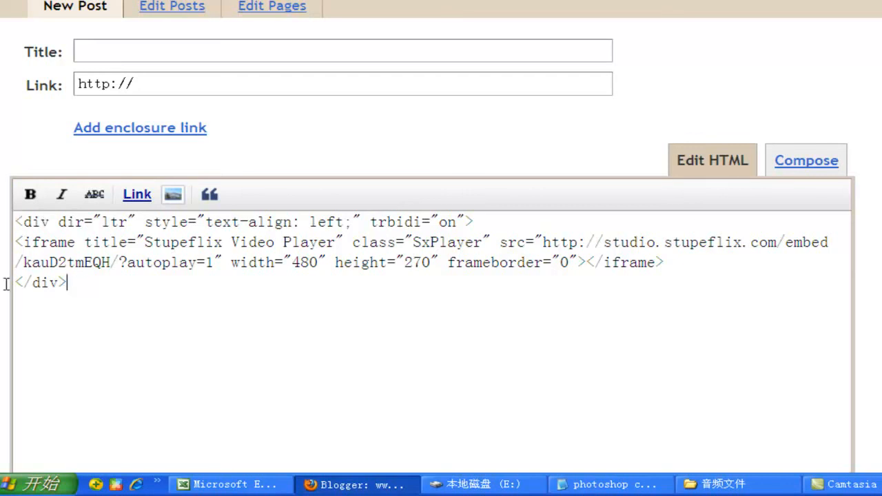
{"action": "type", "text": "e"}
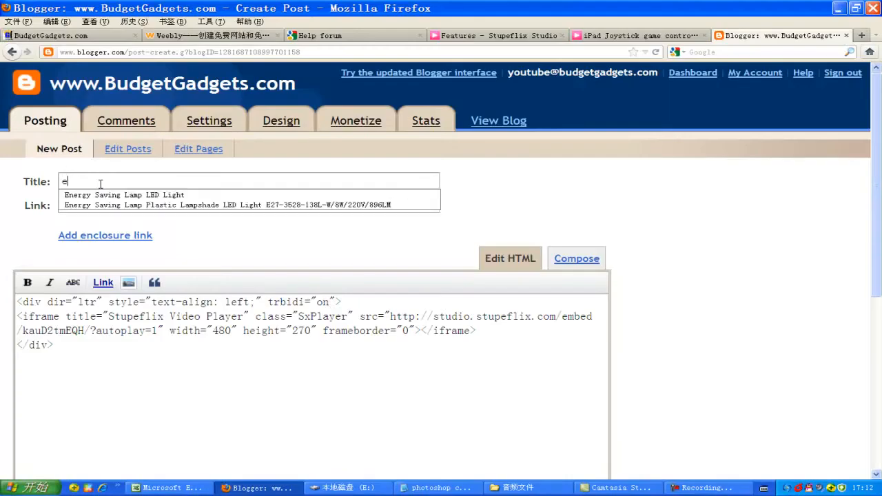
- Save the post as a draft and preview it with the embedded video
{"action": "scroll", "scroll_direction": "down", "scroll_amount": 3}
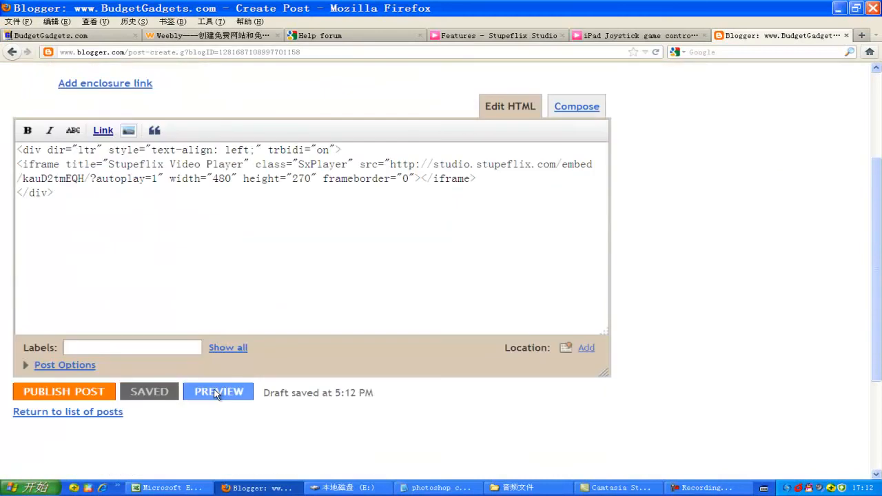
{"action": "left_click", "coordinate": [218, 392]}
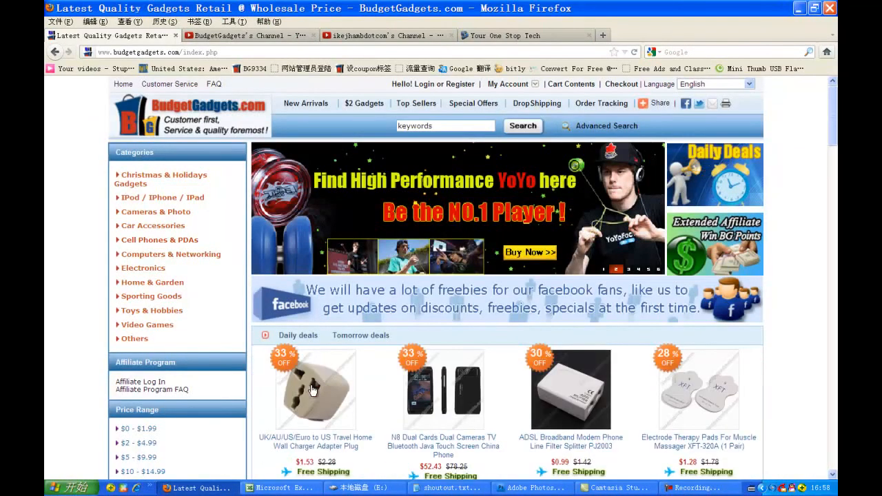
{"action": "scroll", "scroll_direction": "down", "scroll_amount": 3}
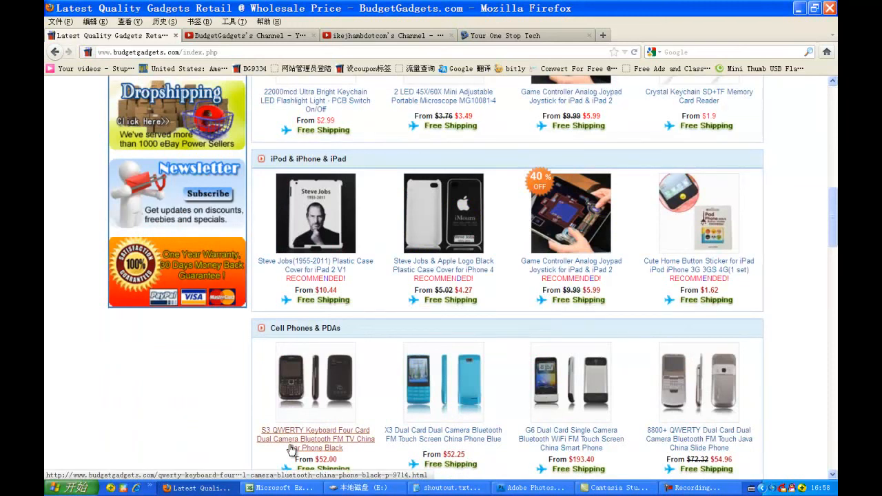
{"action": "scroll", "scroll_direction": "down", "scroll_amount": 3}
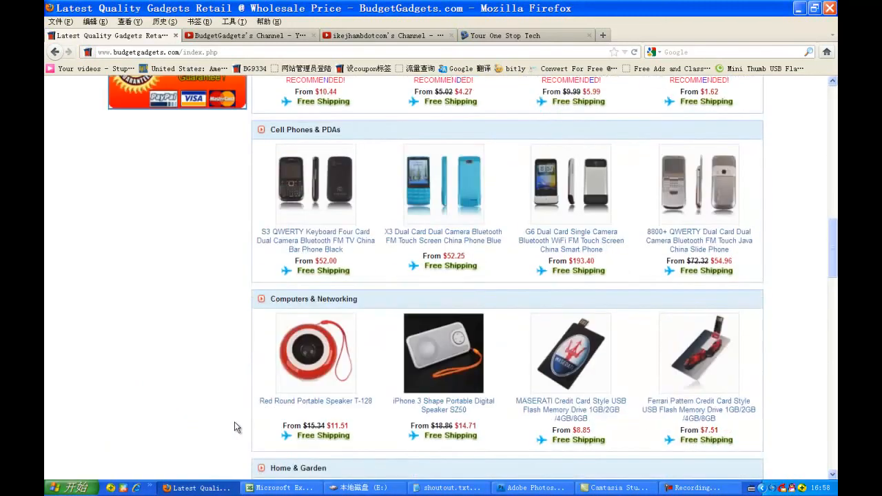
{"action": "scroll", "scroll_direction": "up", "scroll_amount": 3}
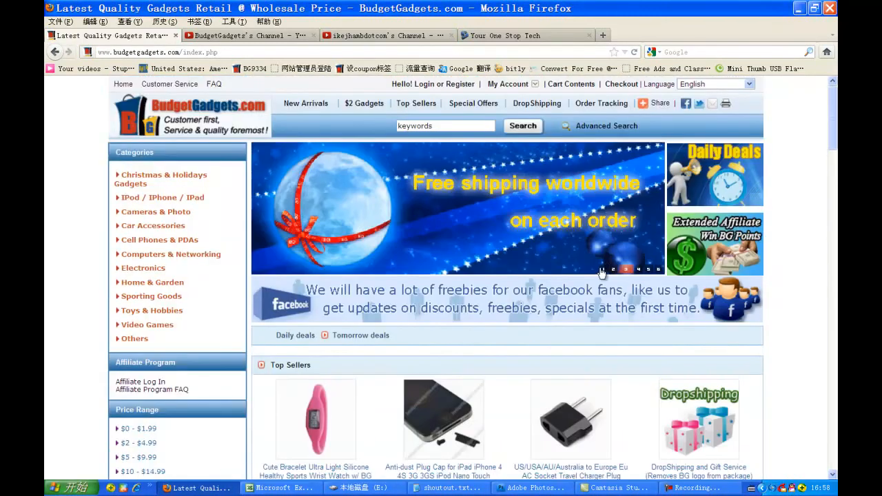